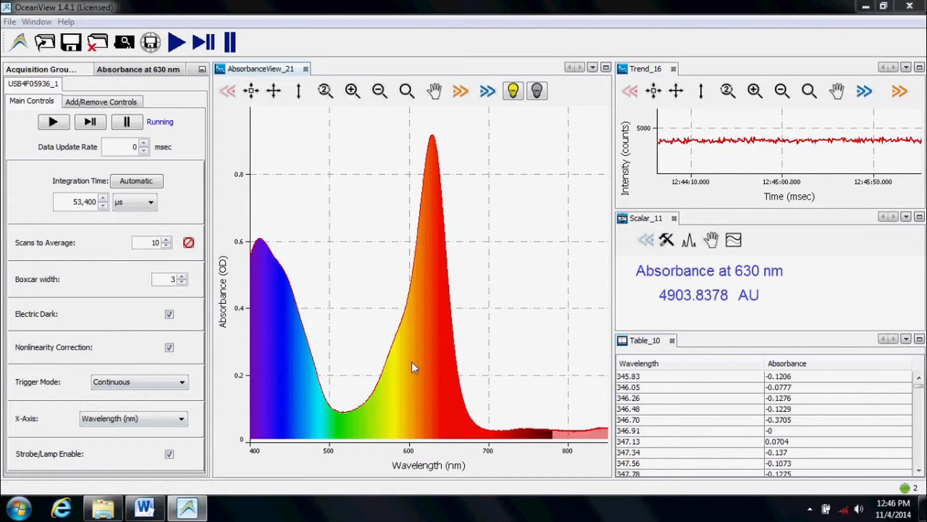
mouse_move(525, 341)
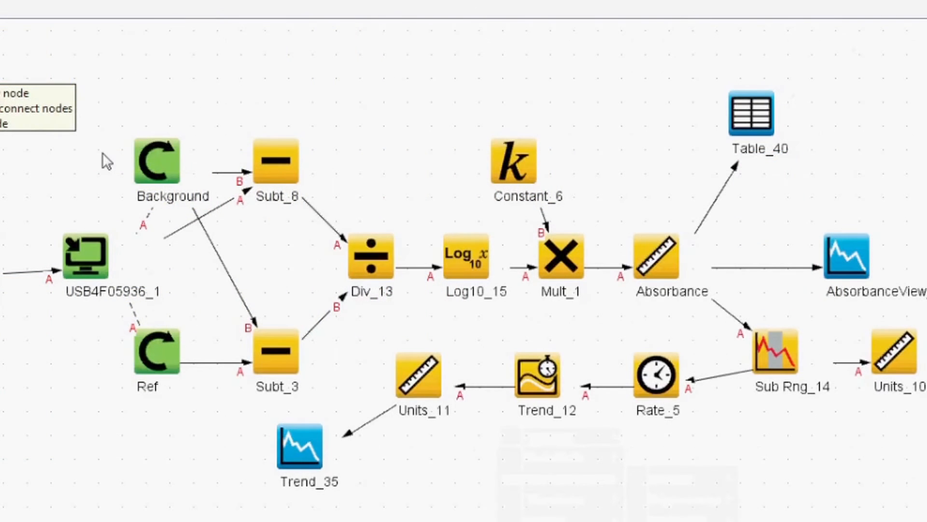
Inspect a node in the absorbance processing schematic to reveal the 630 nm sub-range and Scalar_41 branch.
double_click(157, 163)
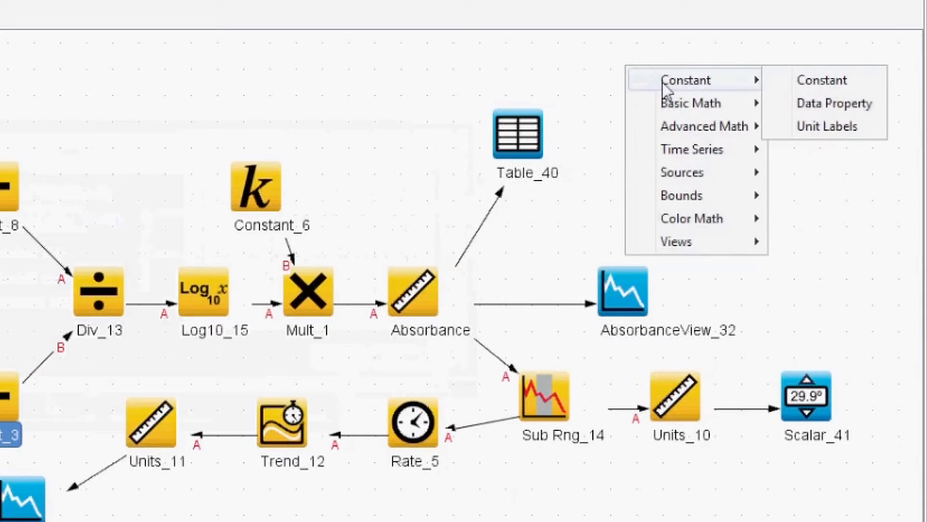
mouse_move(705, 125)
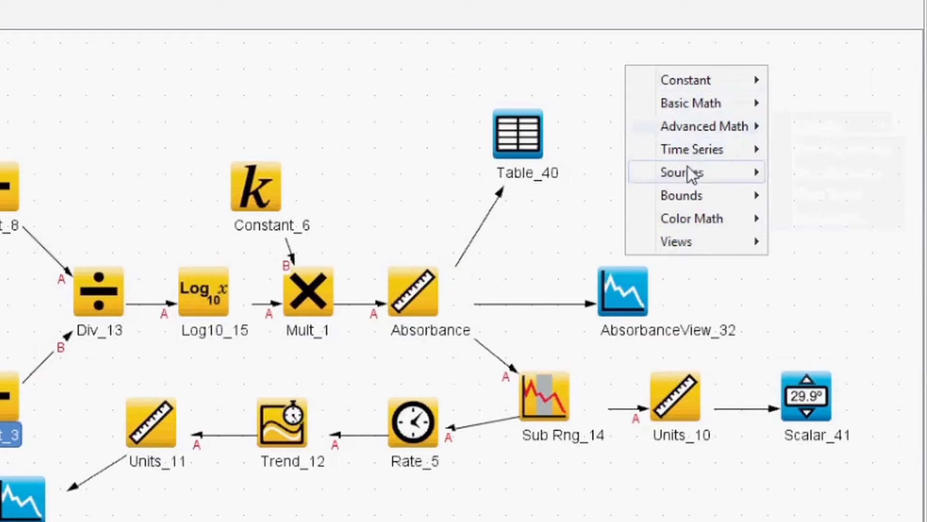
mouse_move(702, 218)
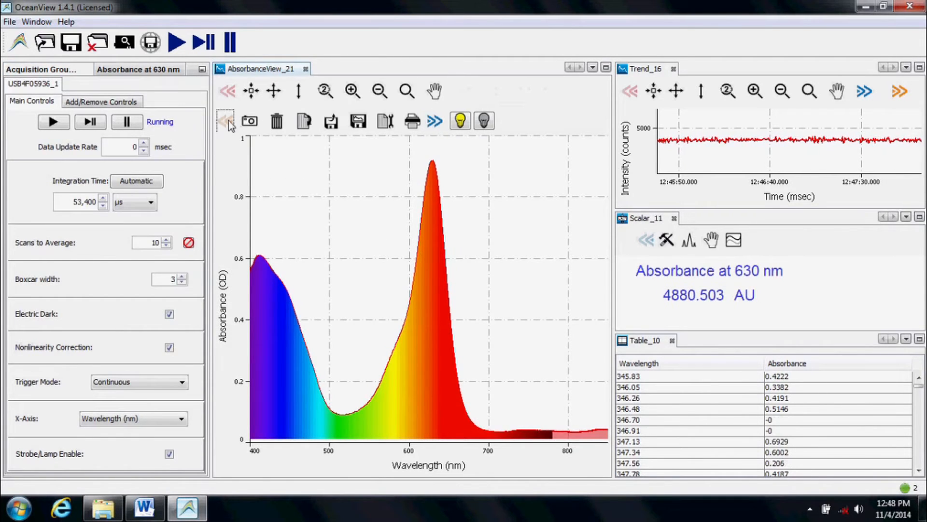
Hide the spectrum view's extra options and save, overwriting the 'Absorbance at 630 nm' method.
click(435, 122)
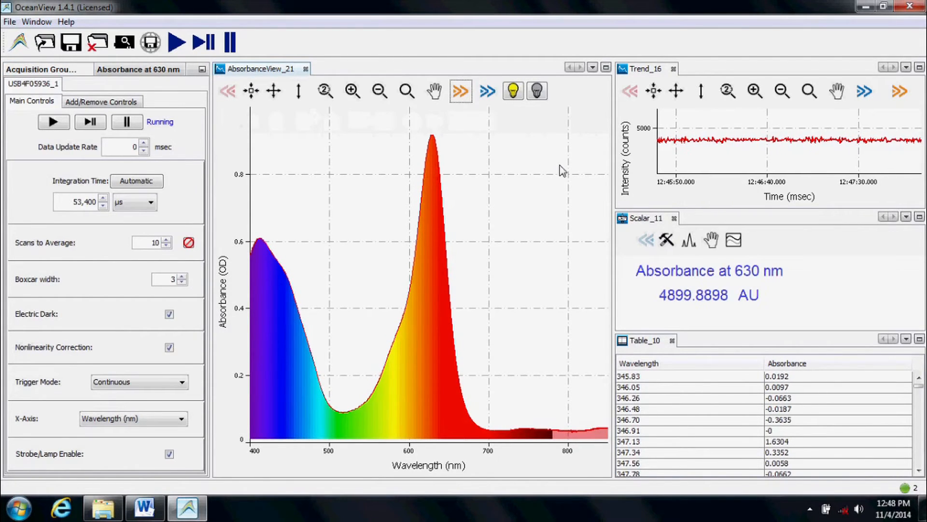
mouse_move(516, 226)
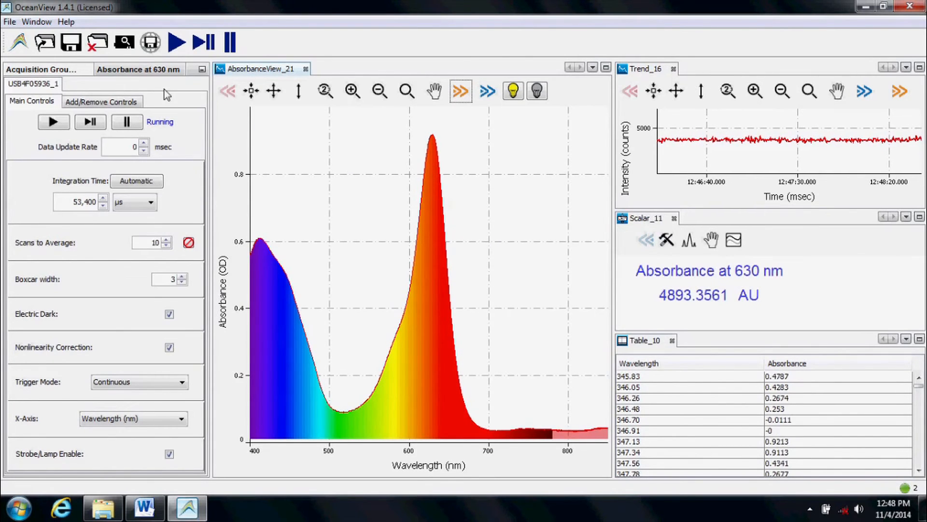
click(71, 42)
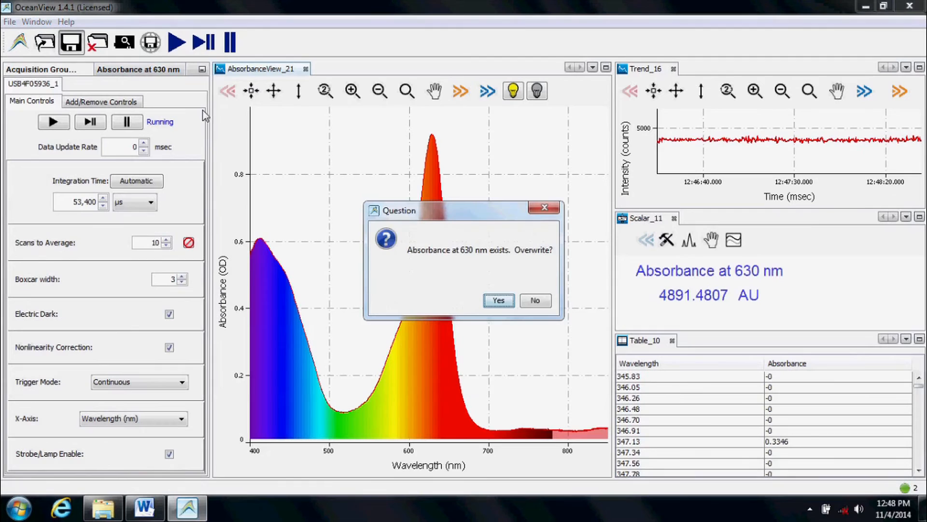
click(498, 301)
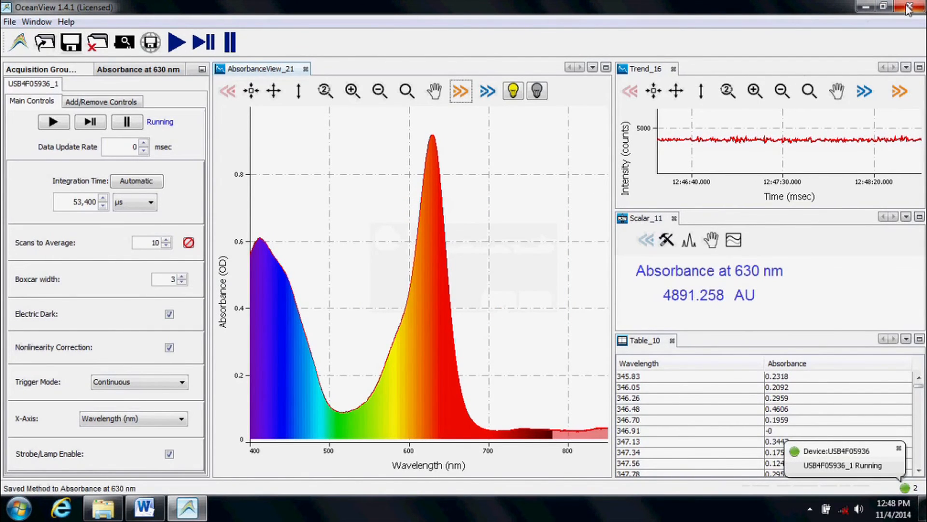
Close and relaunch OceanView, reloading 'Absorbance at 630 nm' and acknowledging the data warning.
click(916, 7)
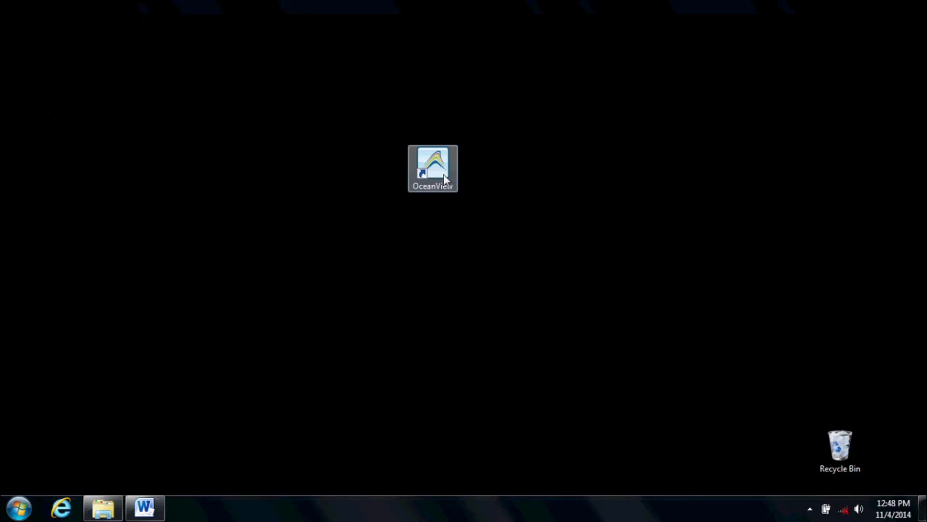
double_click(433, 167)
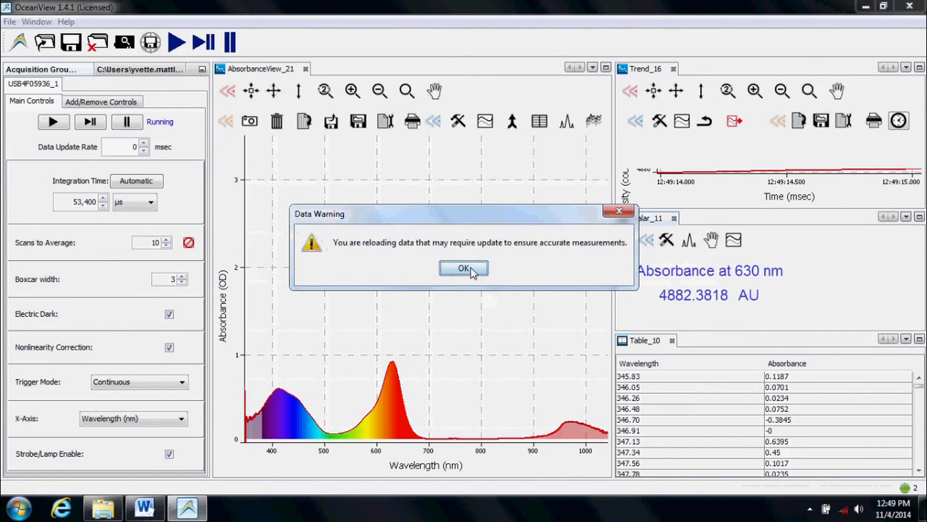
click(463, 268)
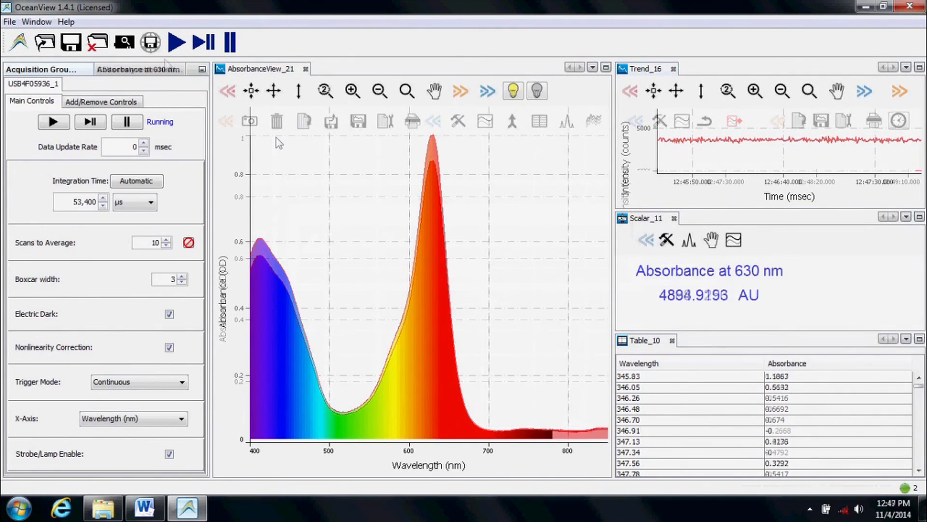